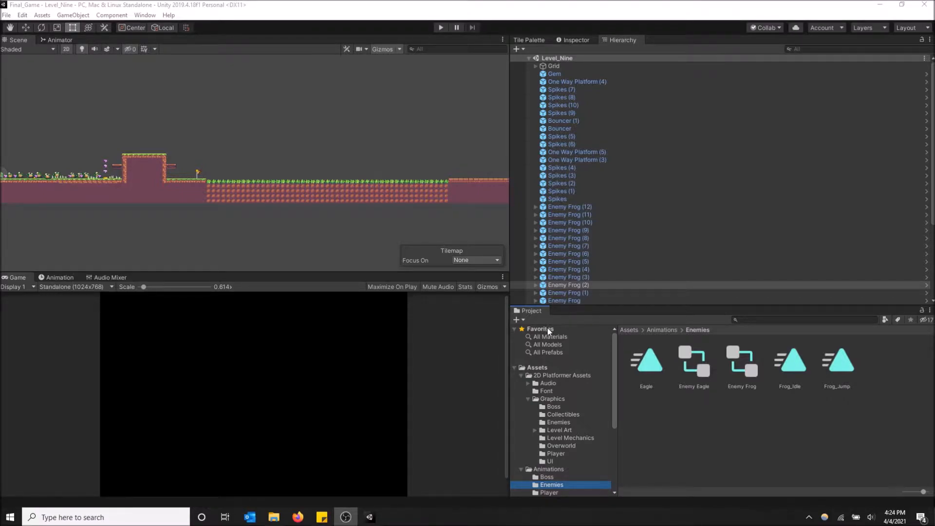
pyautogui.moveTo(548, 384)
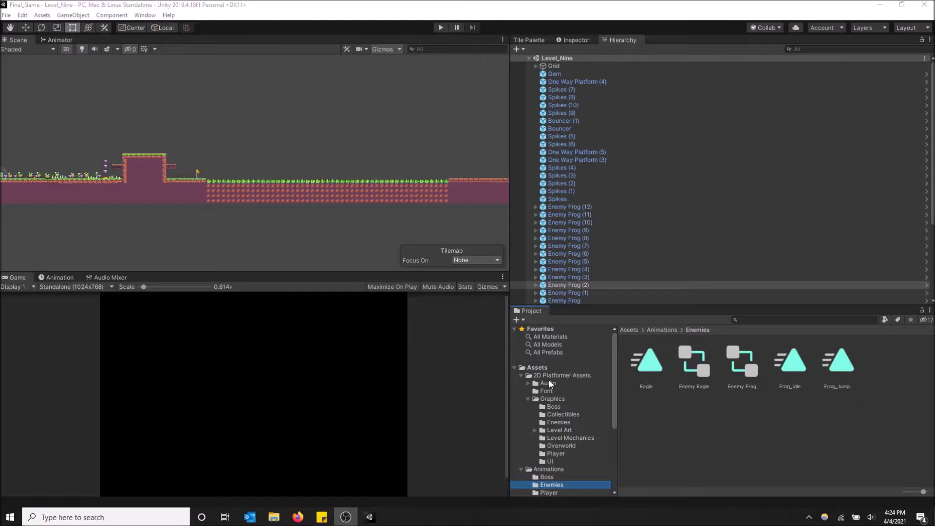
pyautogui.moveTo(564, 373)
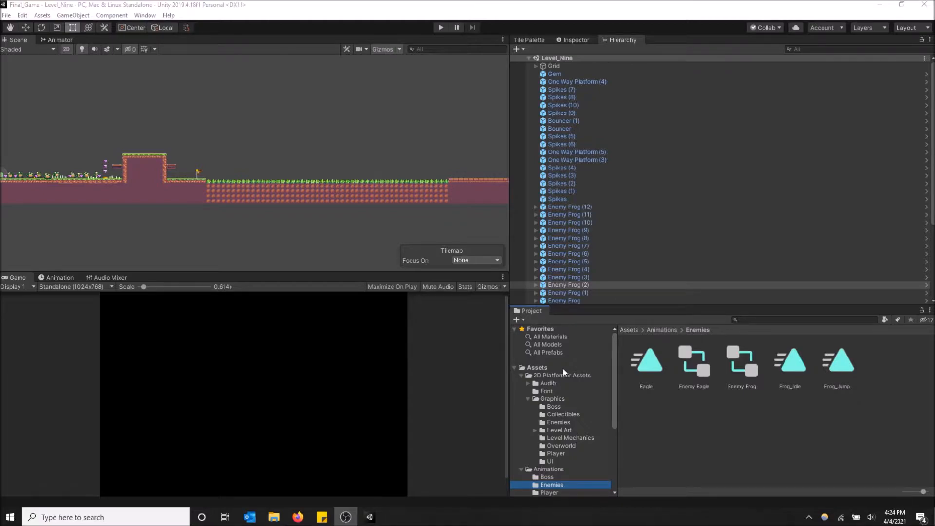
# - Browse the Project folder tree, then close the Project tab so Hierarchy fills the right side
pyautogui.scroll(-3)
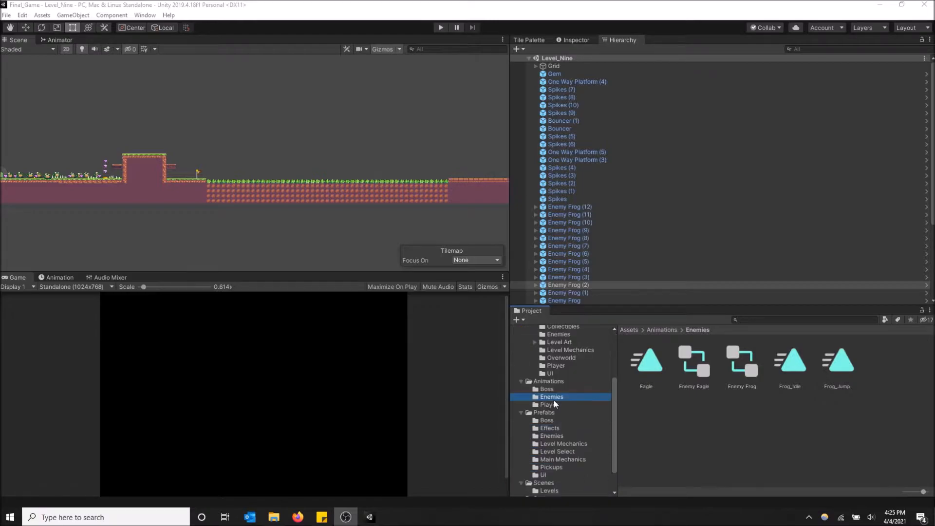
pyautogui.scroll(-3)
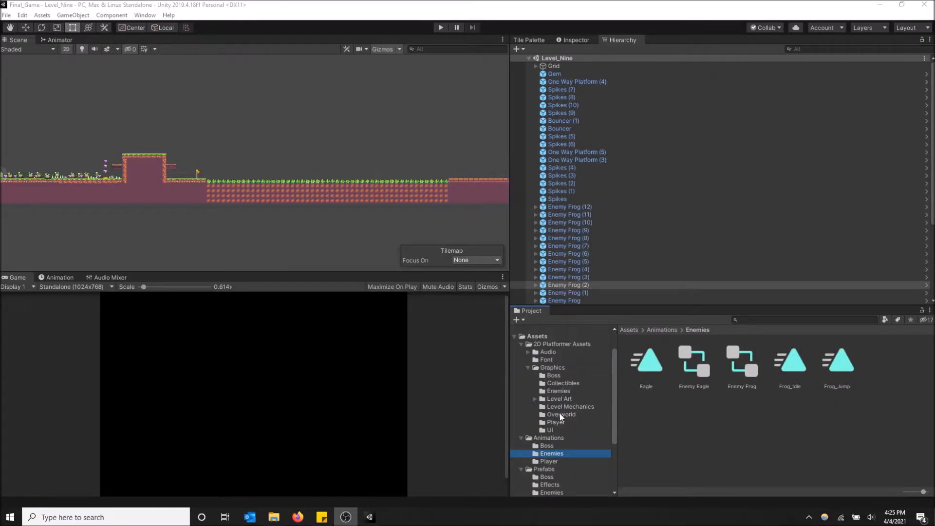
pyautogui.scroll(3)
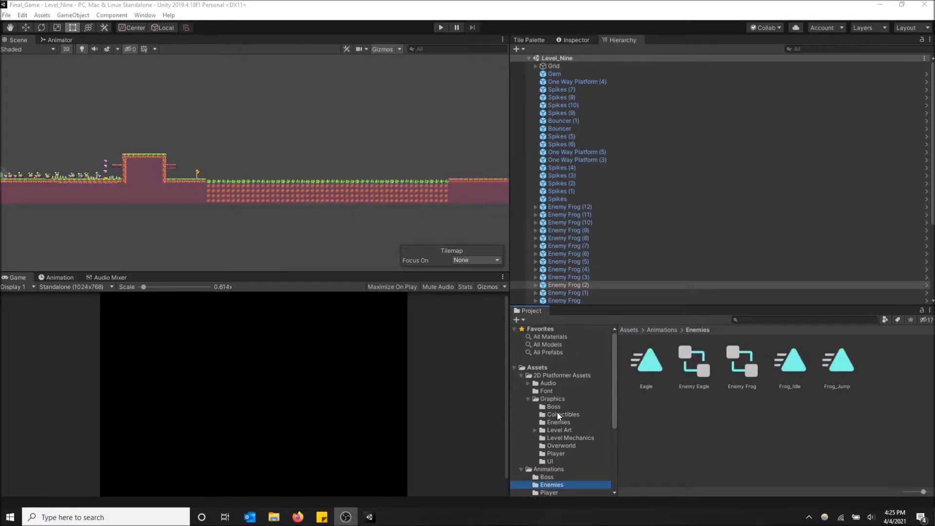
pyautogui.moveTo(650, 378)
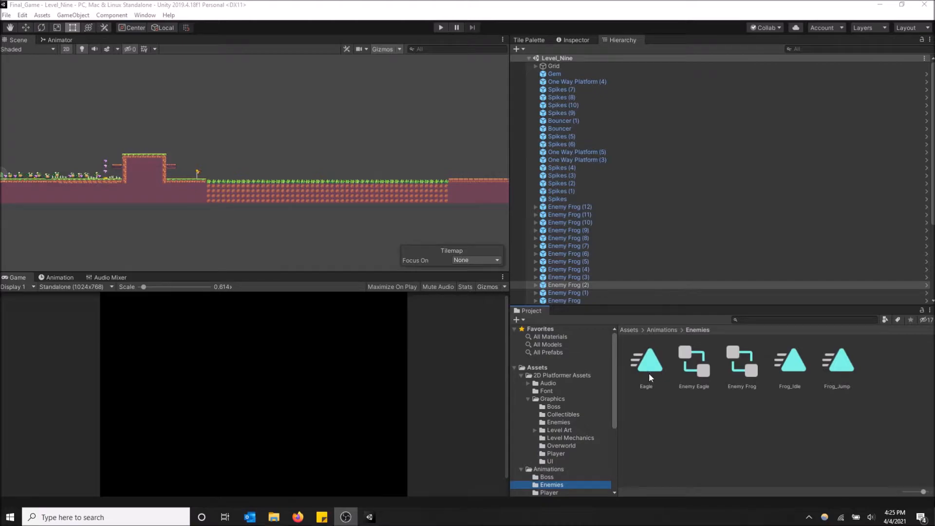
pyautogui.moveTo(646, 372)
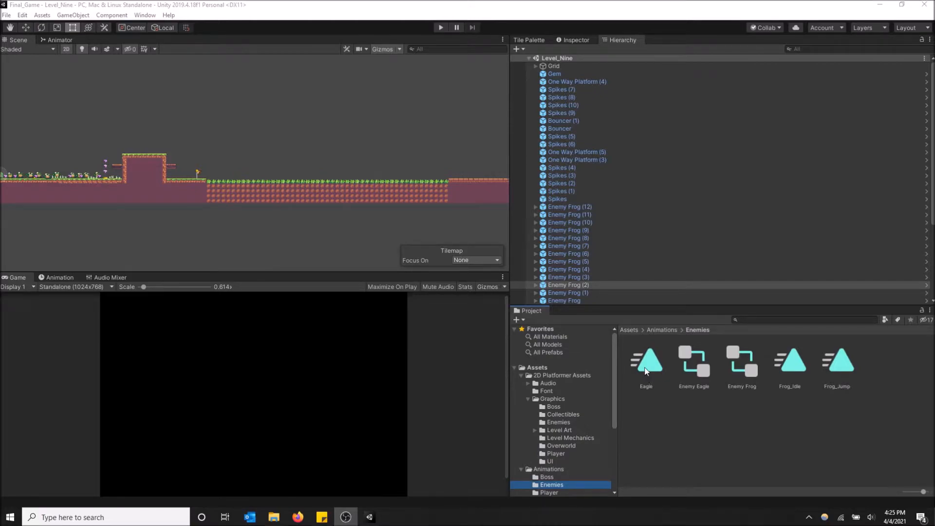
pyautogui.moveTo(645, 370)
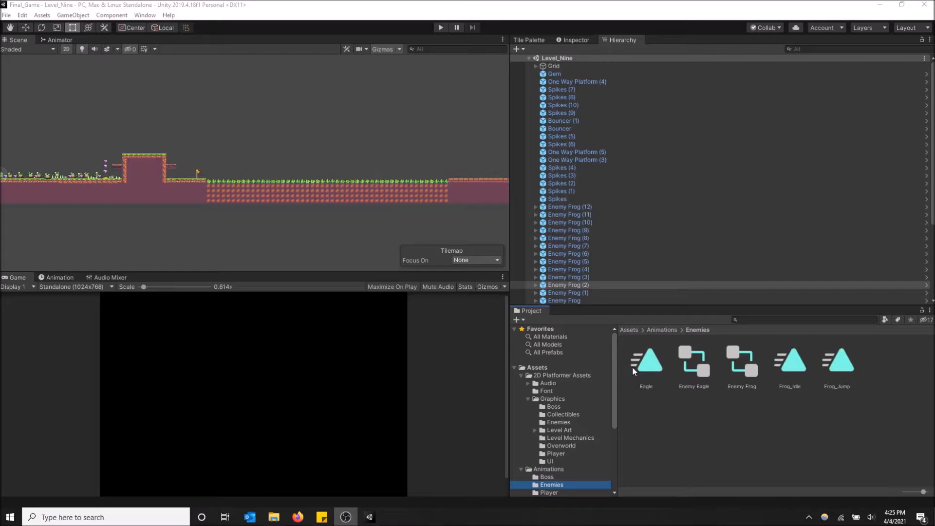
pyautogui.moveTo(593, 374)
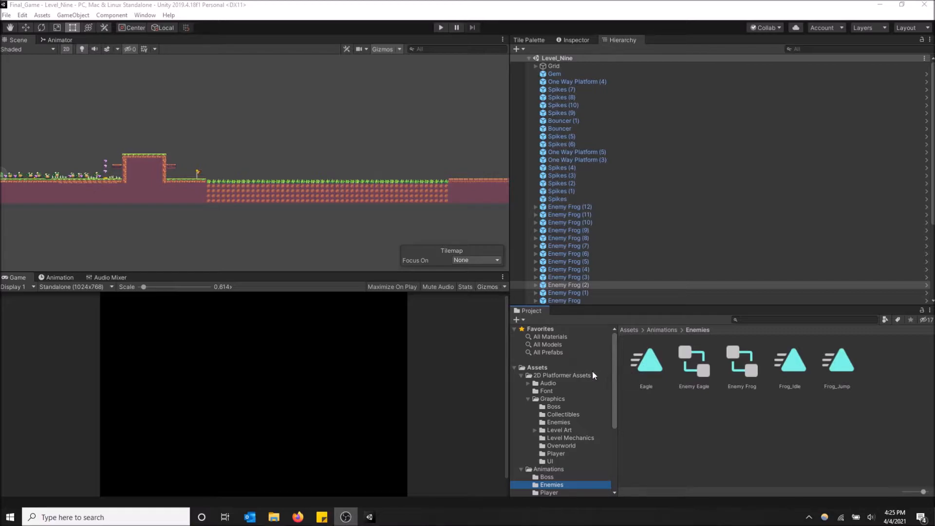
pyautogui.moveTo(572, 372)
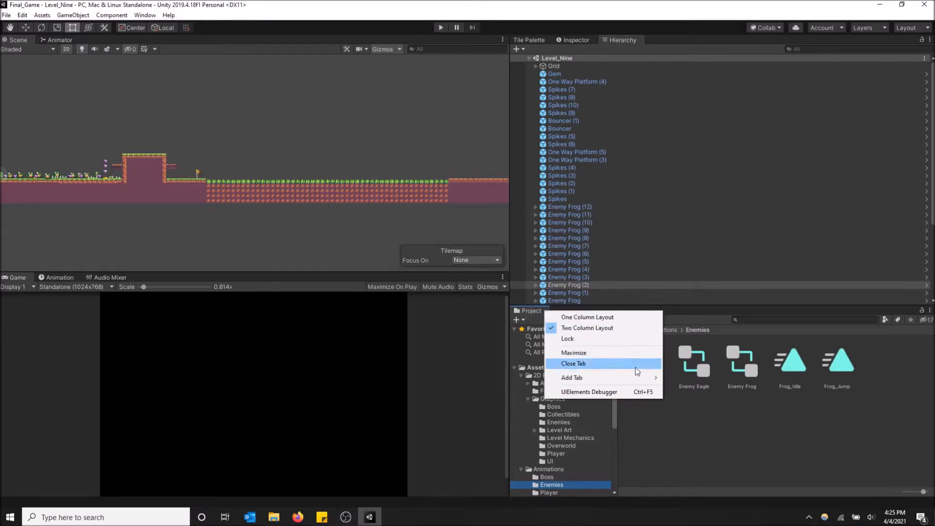
pyautogui.click(573, 363)
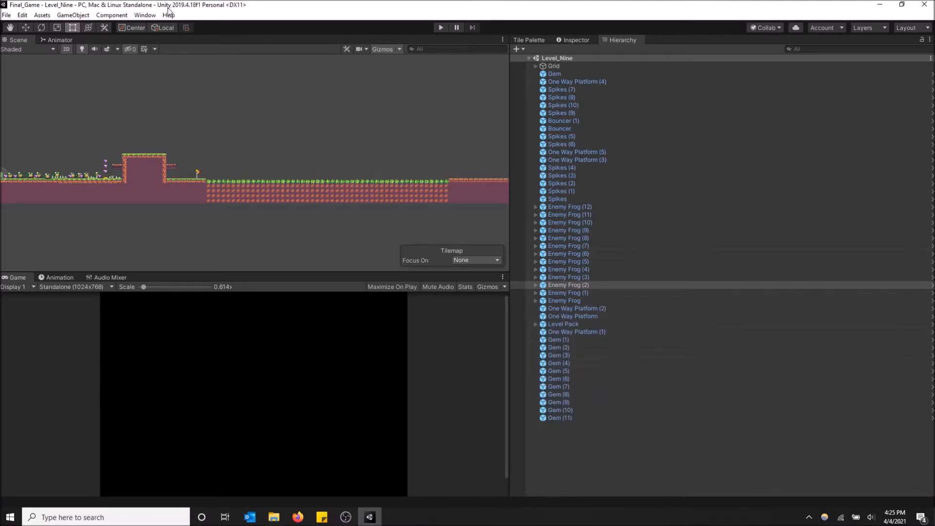
# - Reopen the Project window from Window > General > Project as a floating panel
pyautogui.click(146, 14)
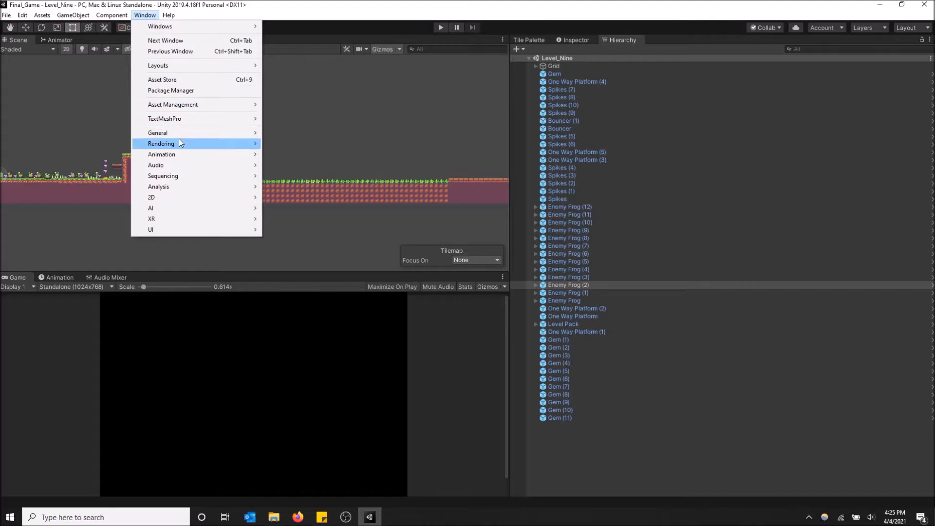
pyautogui.moveTo(158, 132)
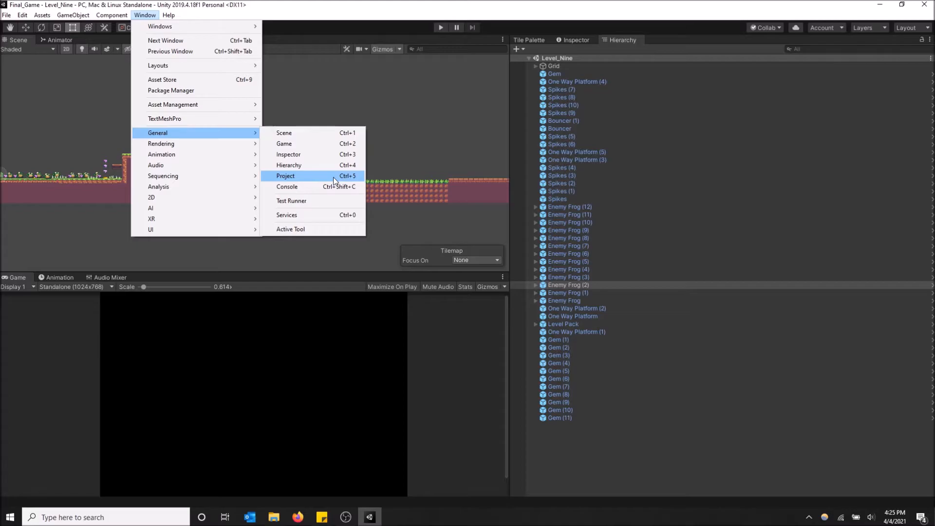
pyautogui.click(285, 175)
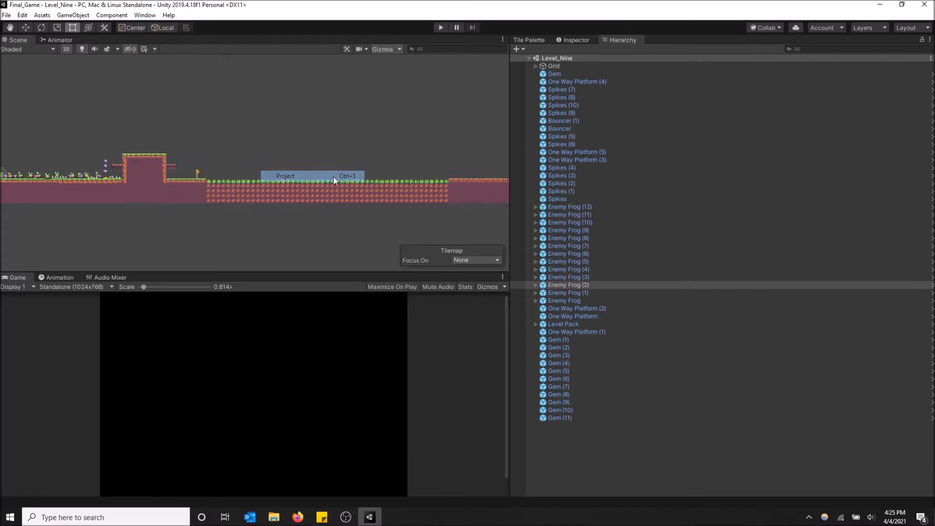
pyautogui.click(286, 176)
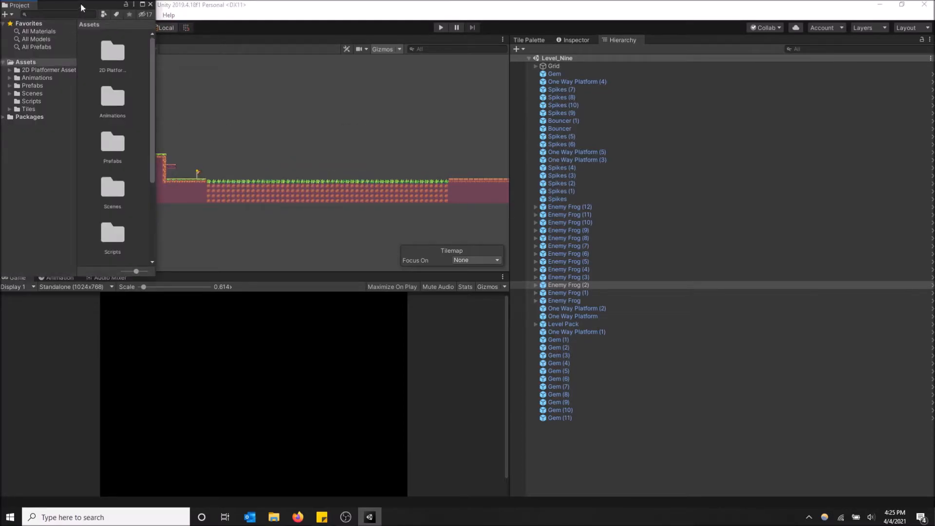
# - Drag the floating Project window to dock it beneath the Hierarchy
pyautogui.moveTo(80, 7); pyautogui.dragTo(316, 110)
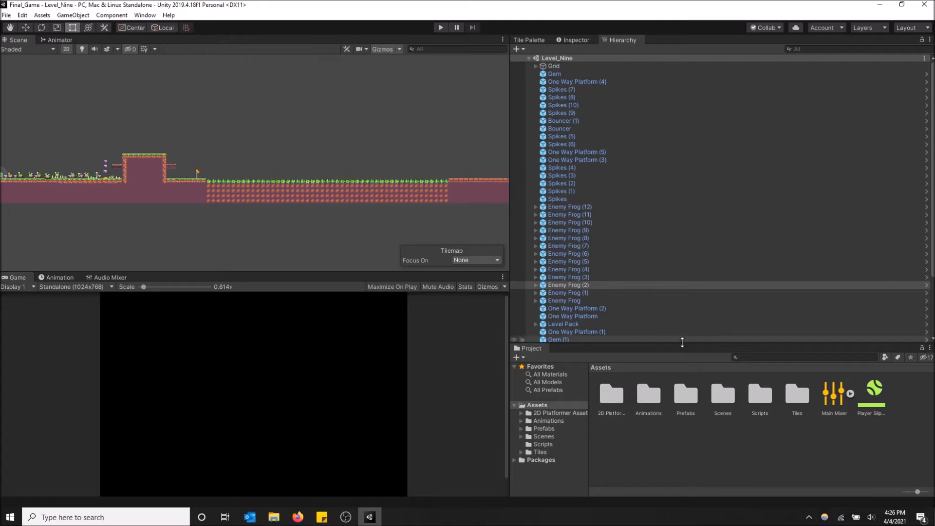
pyautogui.moveTo(683, 344)
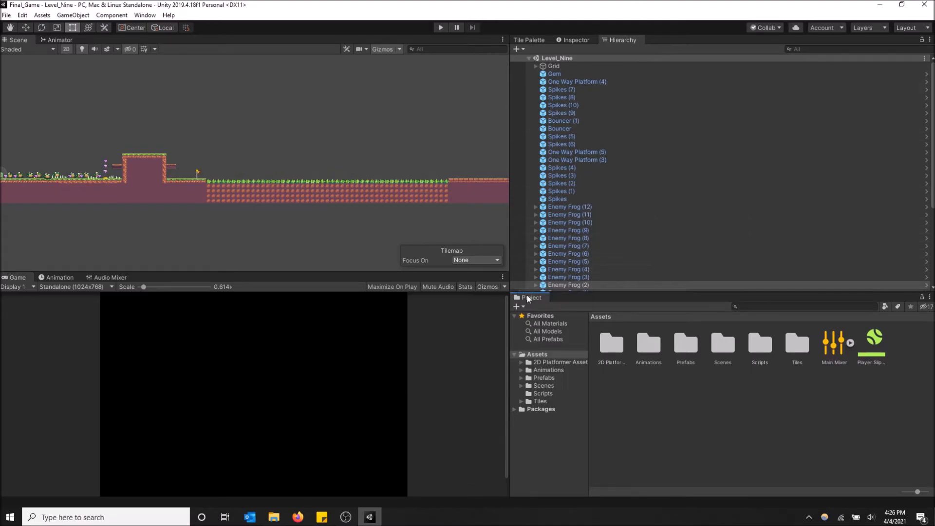
# - Move the Project window into the tab strip beside the Hierarchy tab
pyautogui.click(530, 297)
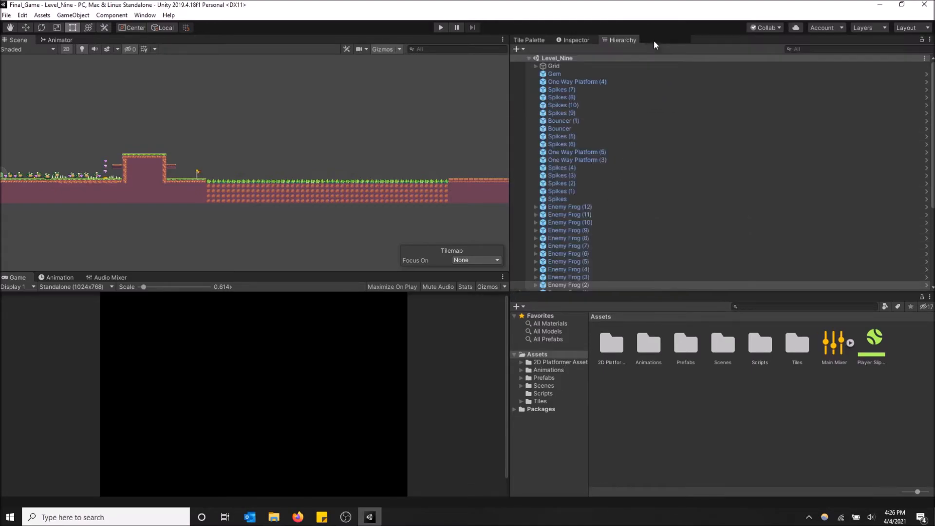
pyautogui.click(665, 40)
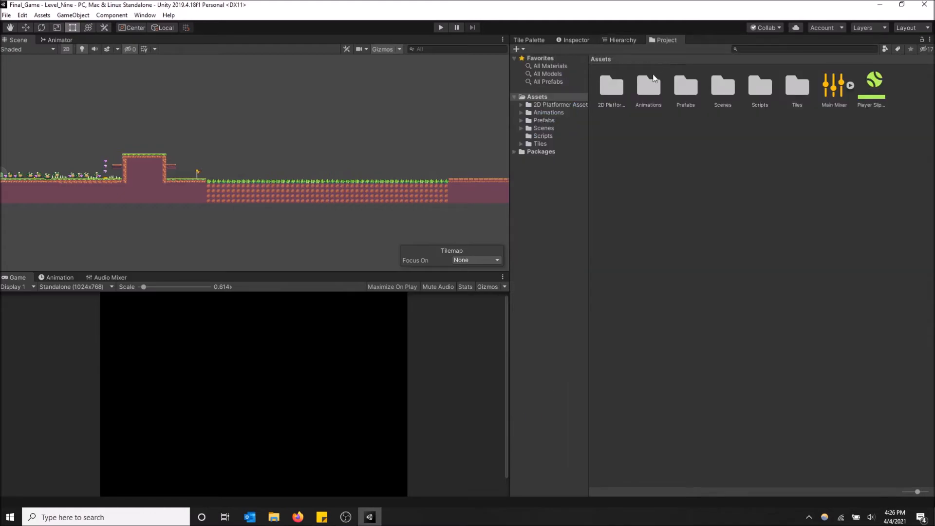
pyautogui.moveTo(620, 70)
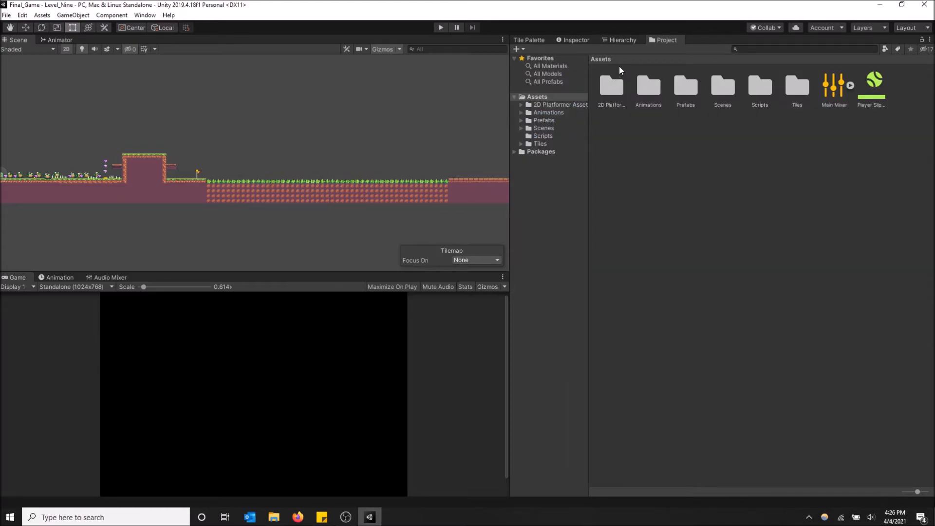
pyautogui.moveTo(605, 55)
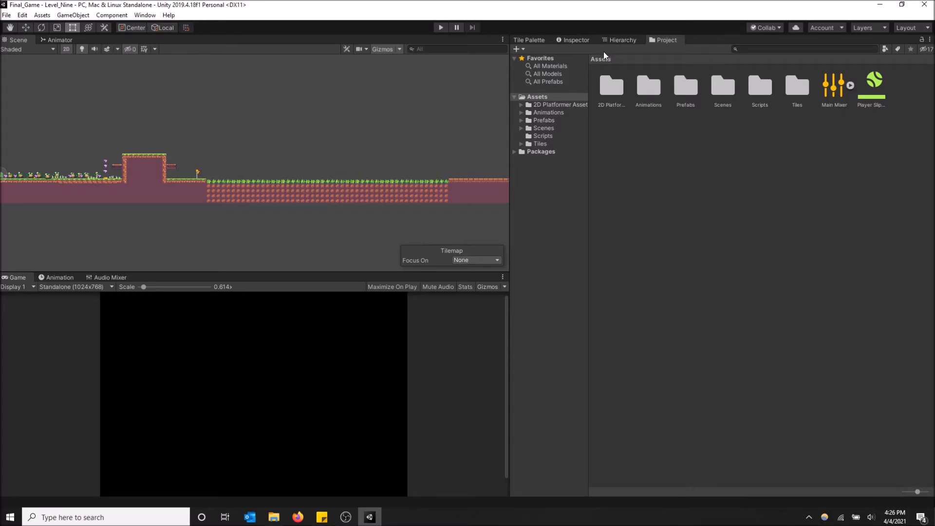
pyautogui.moveTo(604, 54)
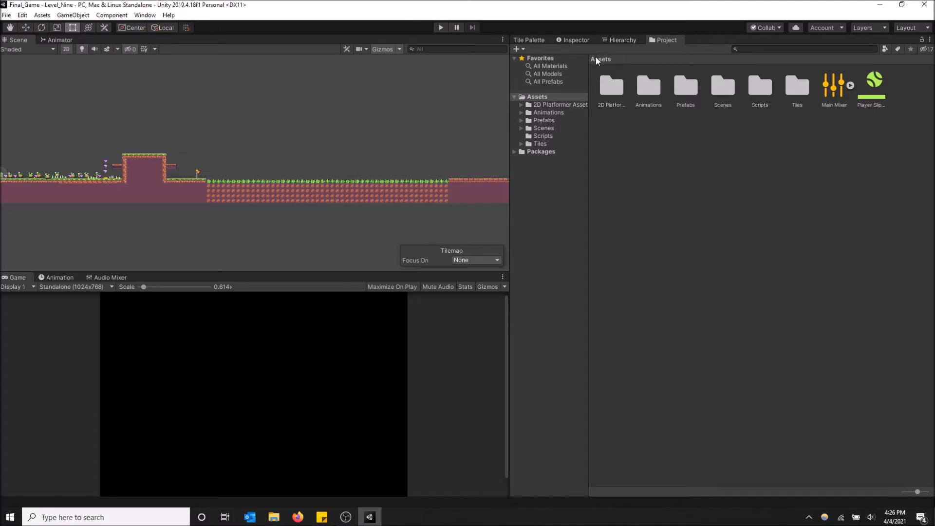
pyautogui.moveTo(590, 76)
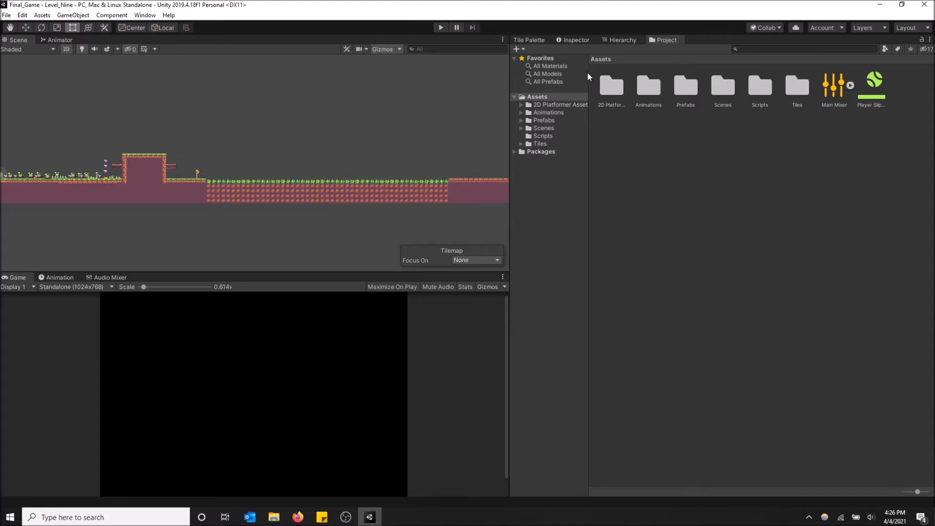